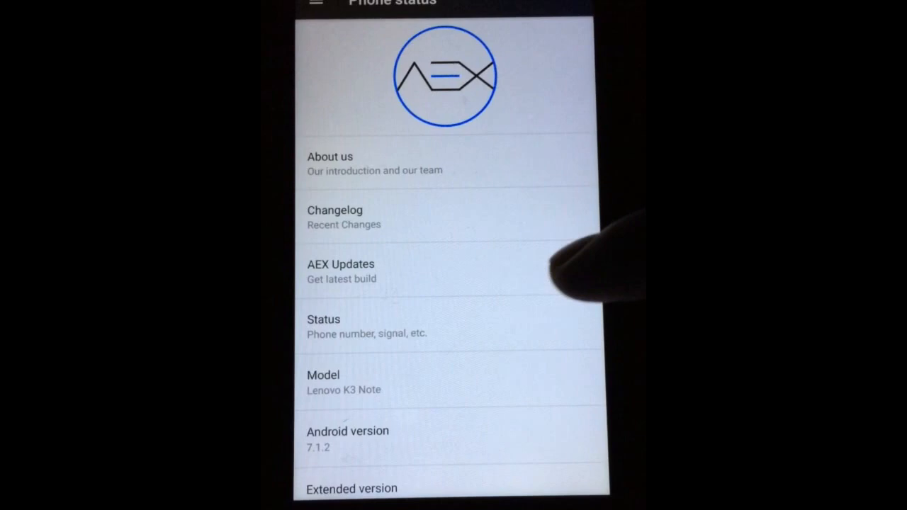
- Restart the phone into Recovery mode from the power menu's Restart dialog
{"action": "scroll", "scroll_direction": "down", "scroll_amount": 3}
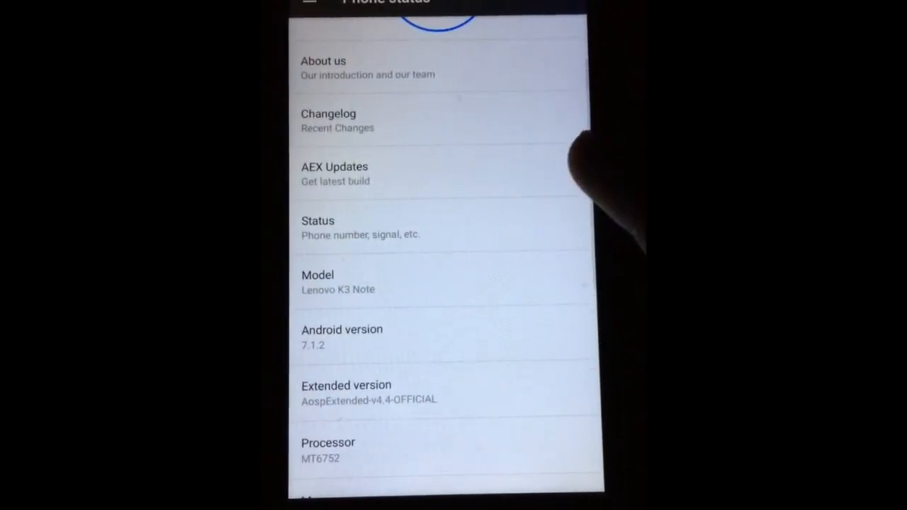
{"action": "scroll", "scroll_direction": "down", "scroll_amount": 3}
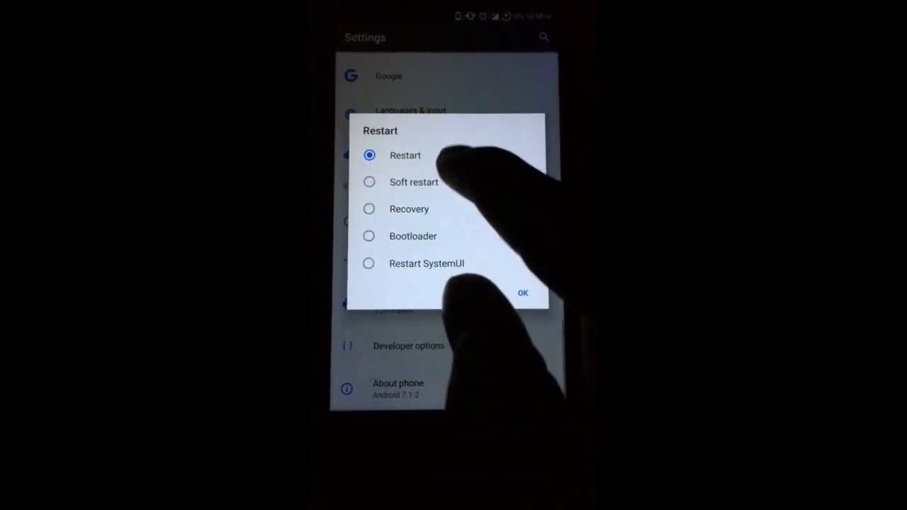
{"action": "left_click", "coordinate": [366, 207]}
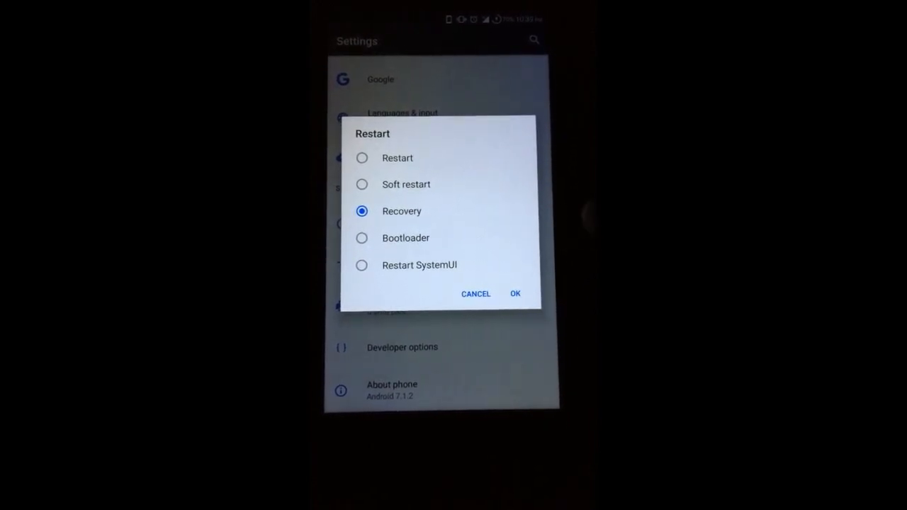
{"action": "left_click", "coordinate": [514, 293]}
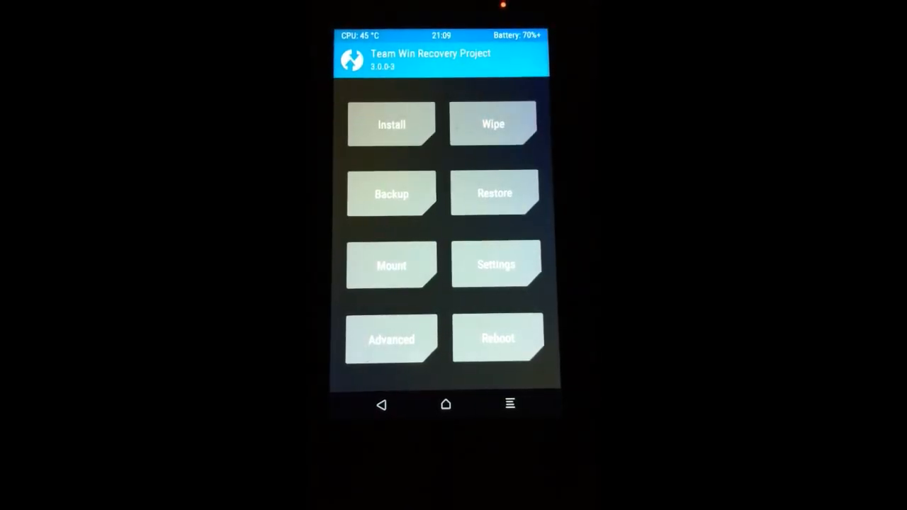
- Start a zip install and browse into the animation folder on the SD card
{"action": "left_click", "coordinate": [391, 124]}
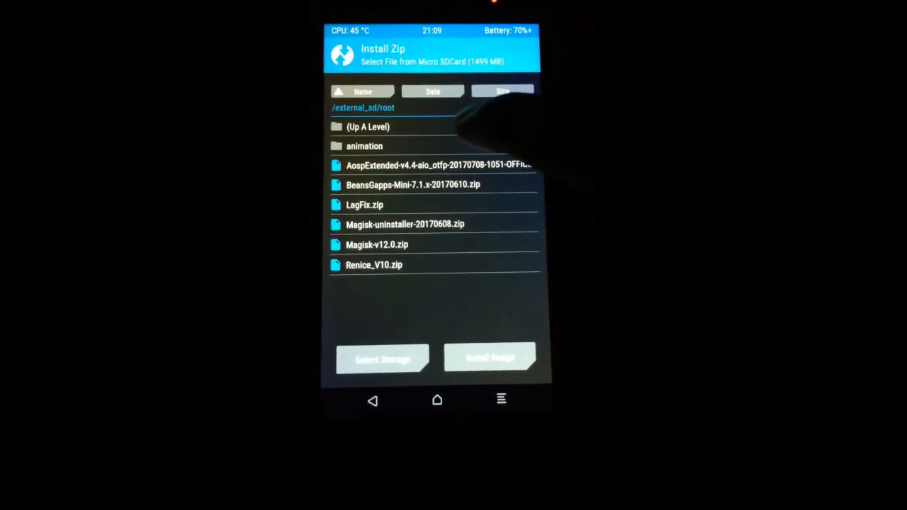
{"action": "left_click", "coordinate": [363, 146]}
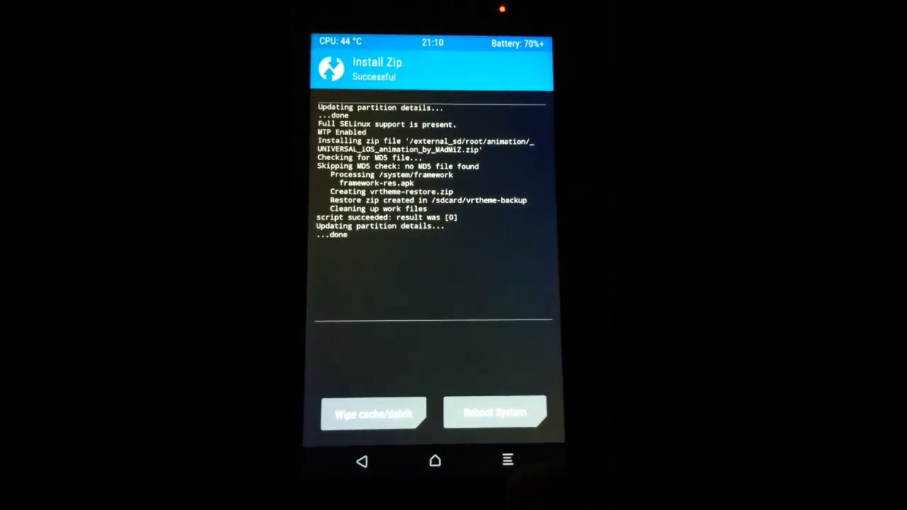
- Reboot the system into AOSP Extended and launch the file manager
{"action": "left_click", "coordinate": [495, 412]}
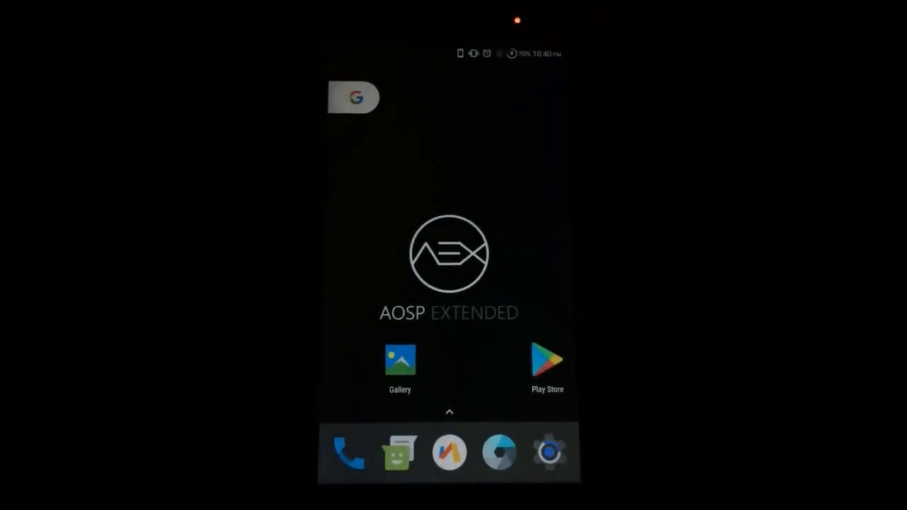
{"action": "left_click", "coordinate": [550, 452]}
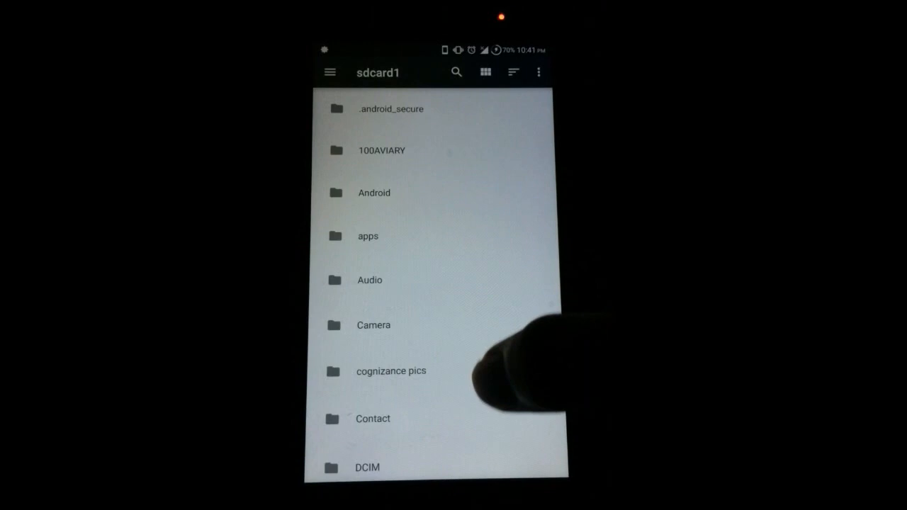
- Browse sdcard1's folders, then switch to another storage location from the drawer
{"action": "scroll", "scroll_direction": "down", "scroll_amount": 3}
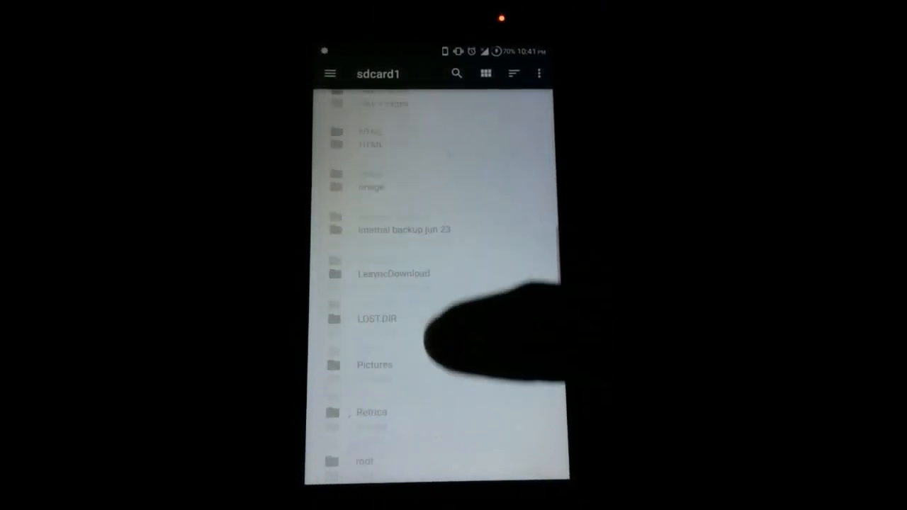
{"action": "scroll", "scroll_direction": "down", "scroll_amount": 3}
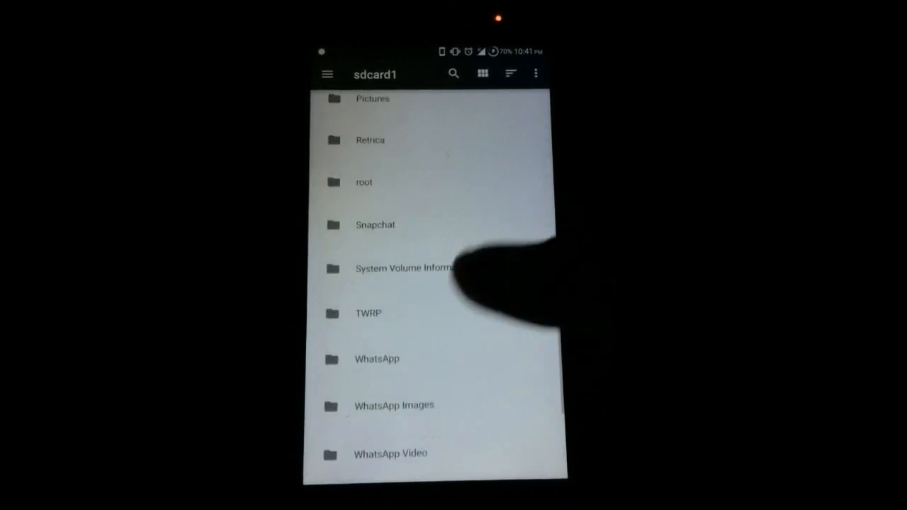
{"action": "left_click", "coordinate": [326, 74]}
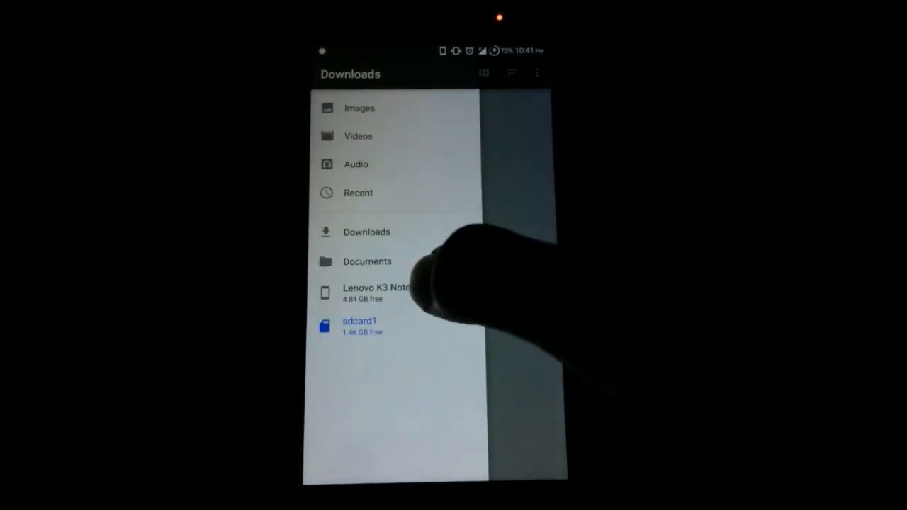
{"action": "left_click", "coordinate": [376, 292]}
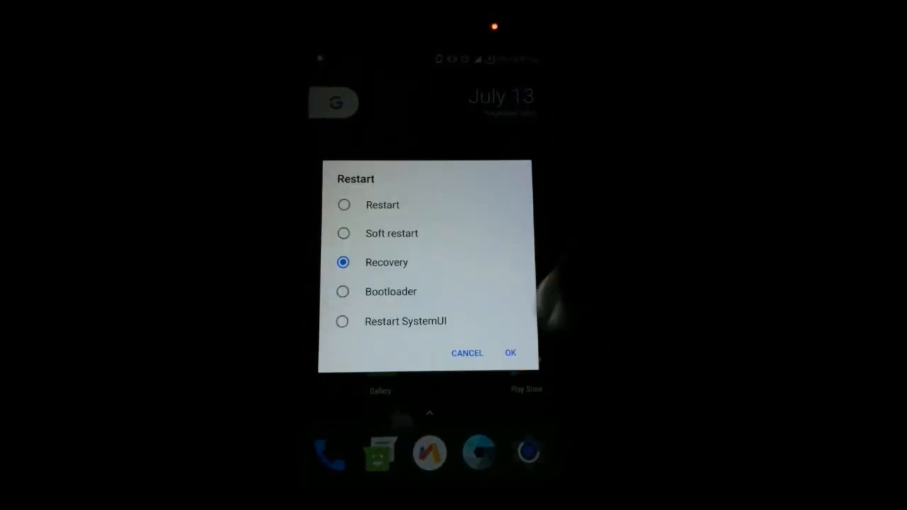
- Confirm restarting into recovery so TWRP's installer lists the animation folder
{"action": "left_click", "coordinate": [510, 353]}
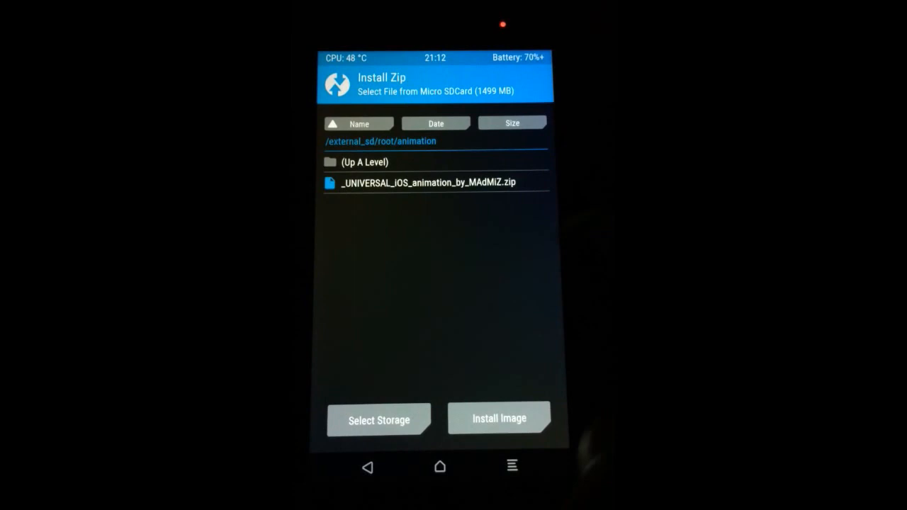
- Switch to Internal Storage and enter the vrtheme-backup folder holding vrtheme_restore.zip
{"action": "left_click", "coordinate": [378, 420]}
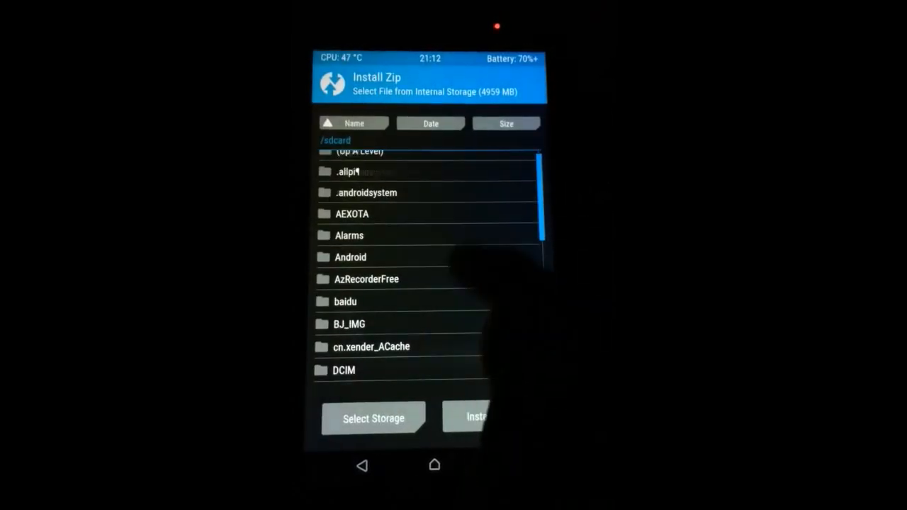
{"action": "scroll", "scroll_direction": "down", "scroll_amount": 3}
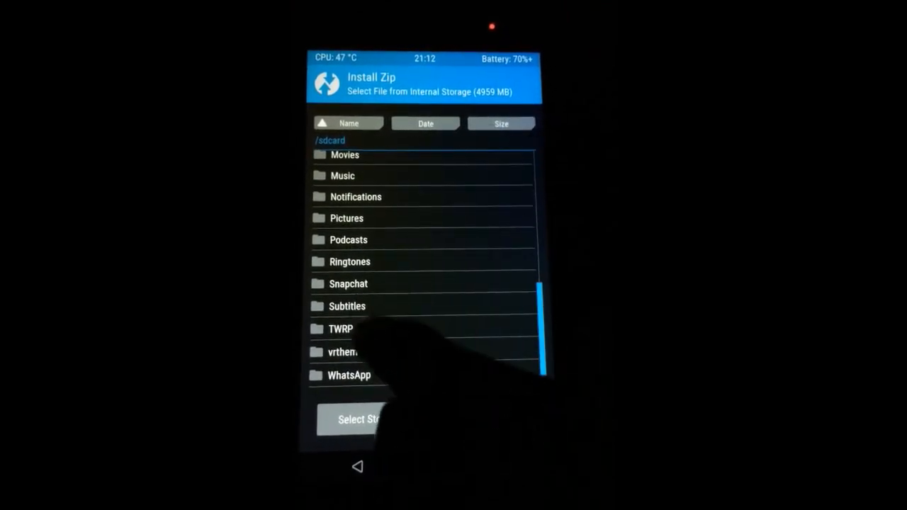
{"action": "left_click", "coordinate": [347, 351]}
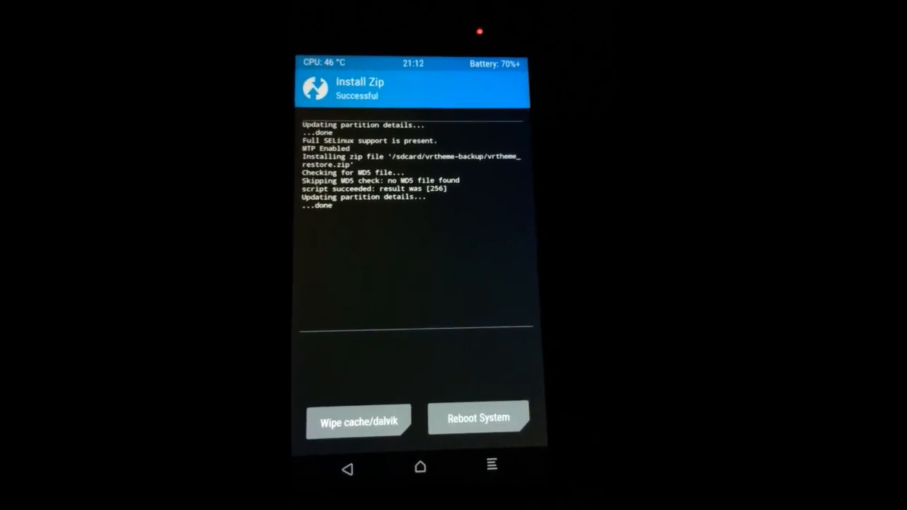
- Reboot into Android and launch Google Play to check the restored animations
{"action": "left_click", "coordinate": [479, 416]}
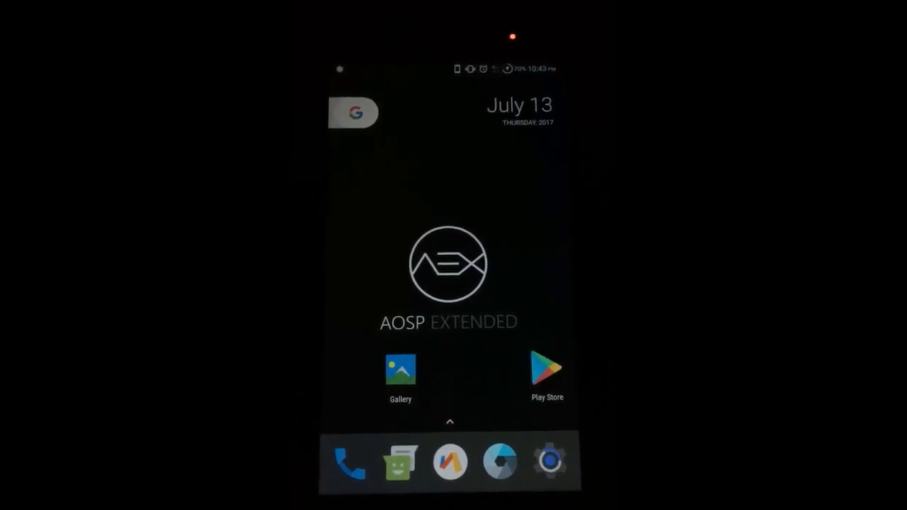
{"action": "left_click", "coordinate": [547, 368]}
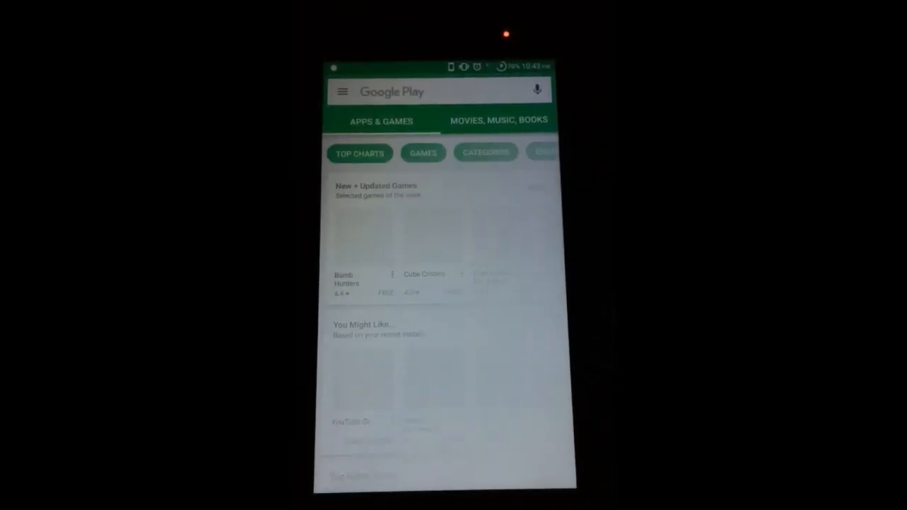